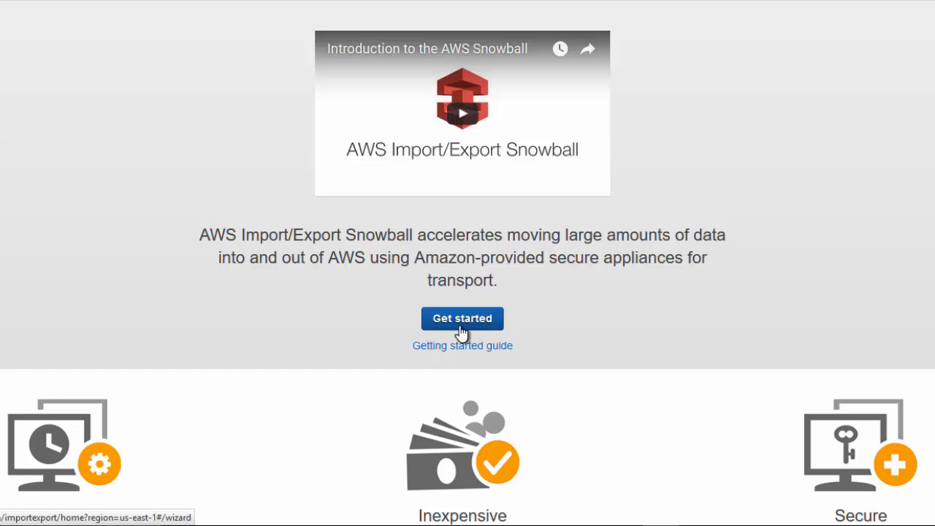
Create import job SnowballJob in US West (Oregon) for bucket ava400-rtp2 with 50 TB capacity.
left_click(462, 319)
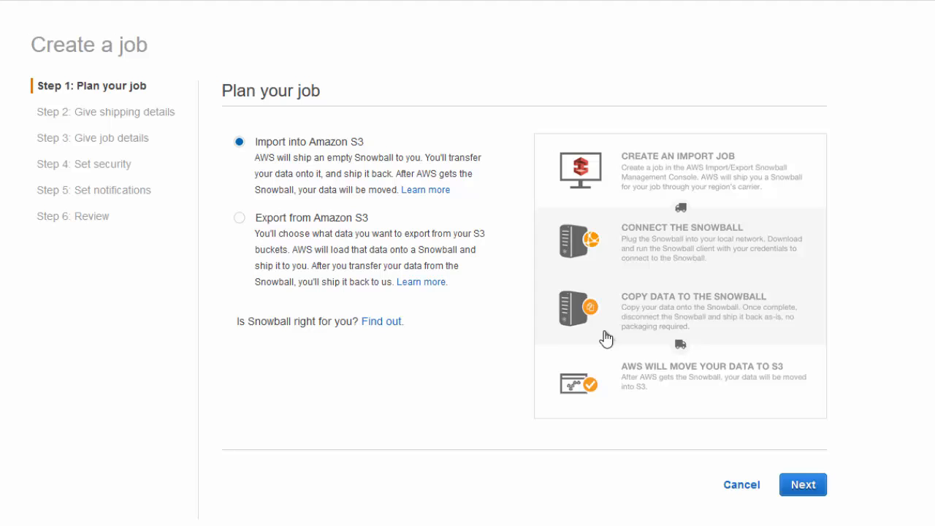
left_click(802, 485)
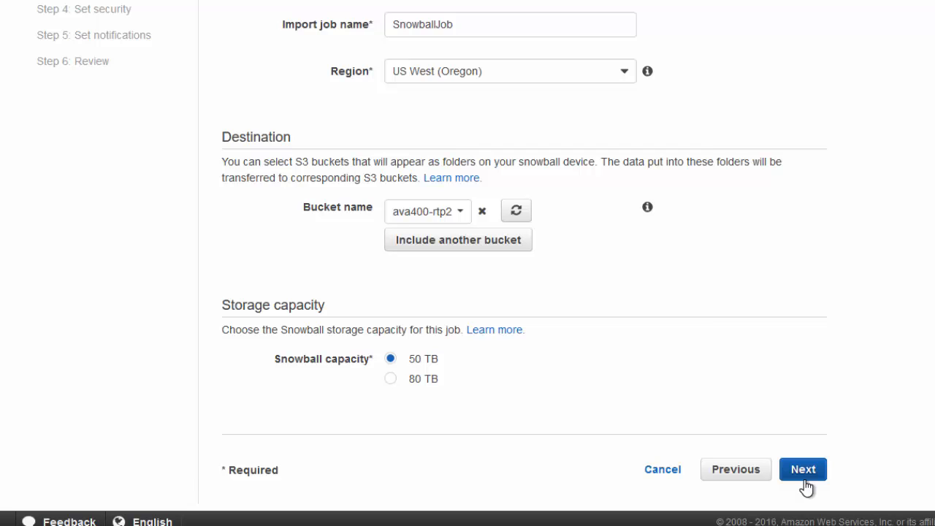
left_click(803, 469)
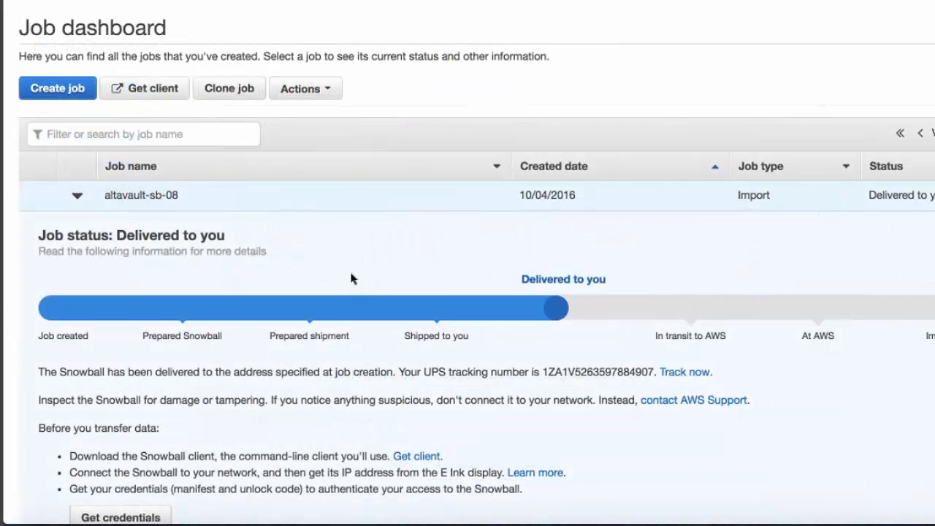
Show credentials for delivered job altavault-sb-08 and download its manifest file.
scroll("down", 3)
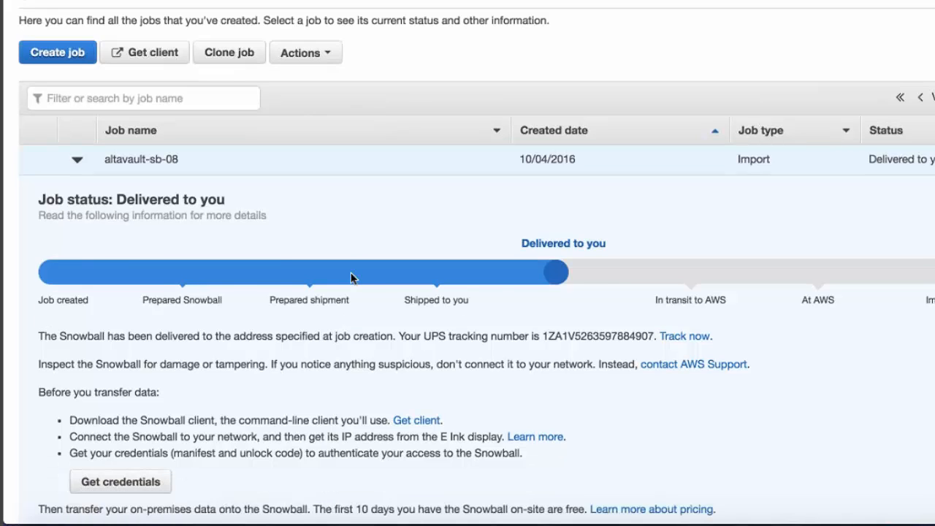
scroll("down", 3)
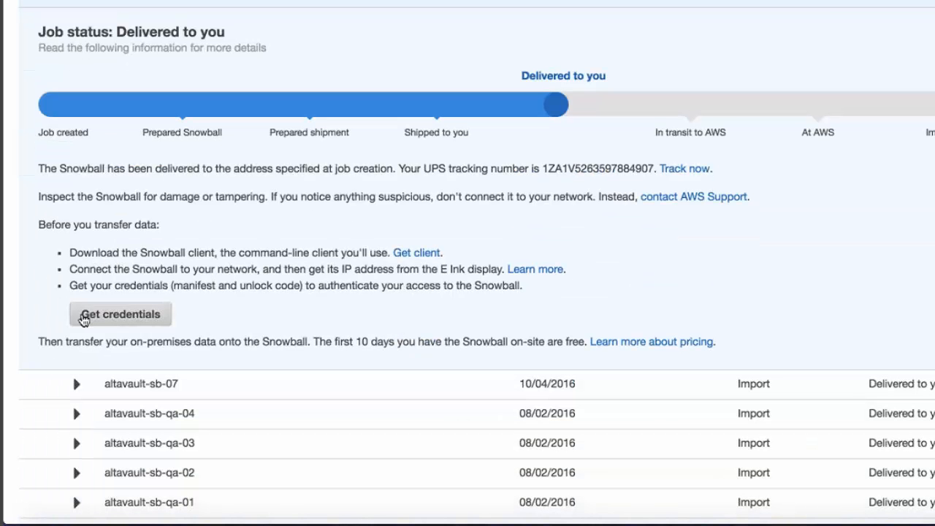
scroll("right", 3)
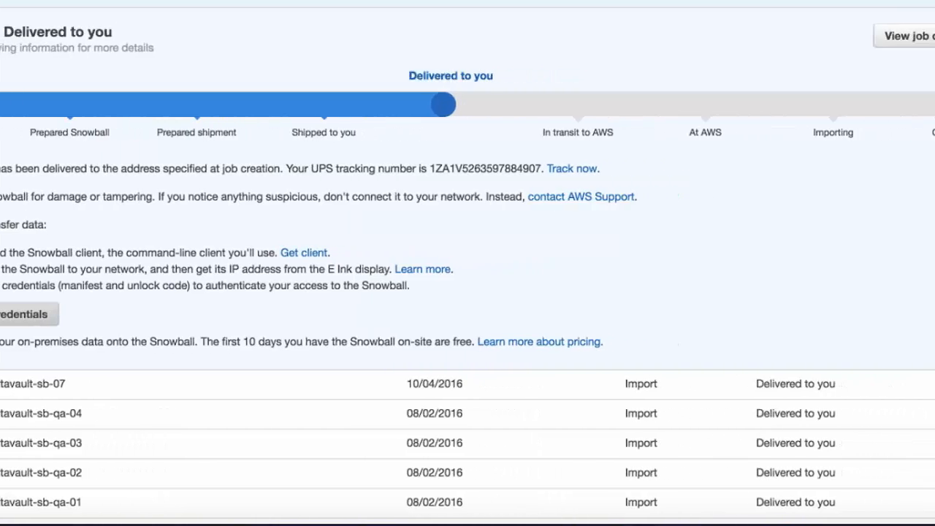
left_click(23, 314)
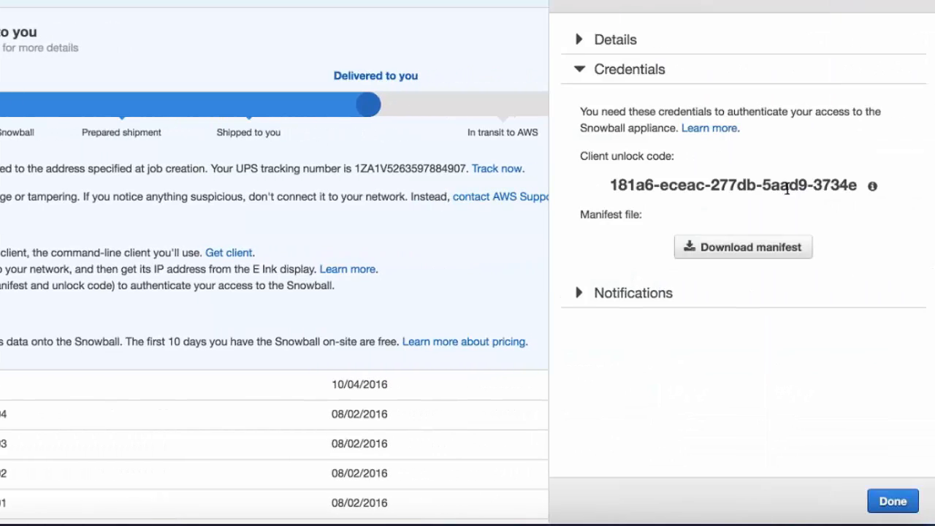
left_click(742, 245)
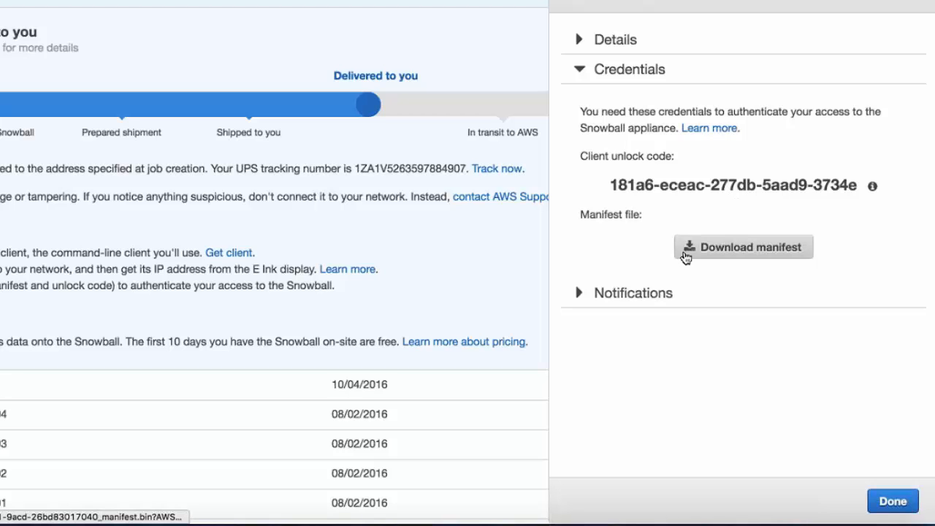
mouse_move(739, 251)
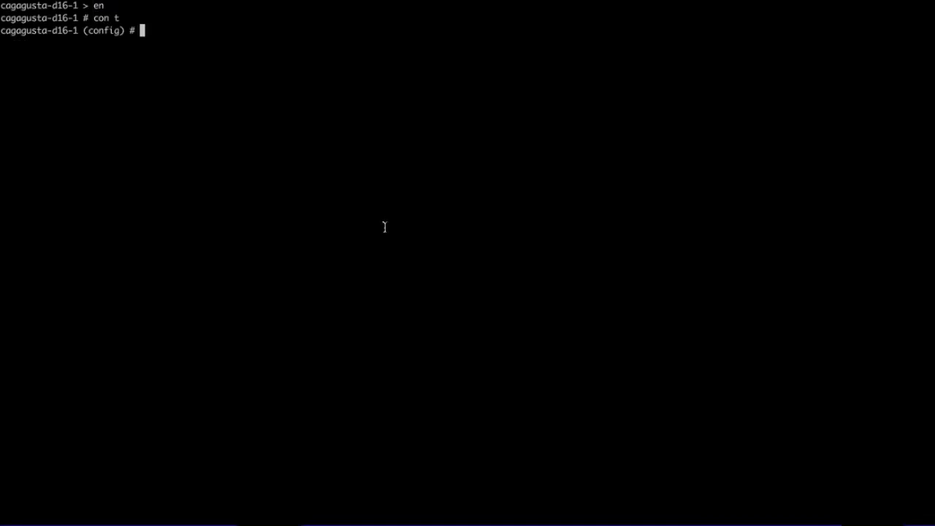
type("seed snowball manifest-file")
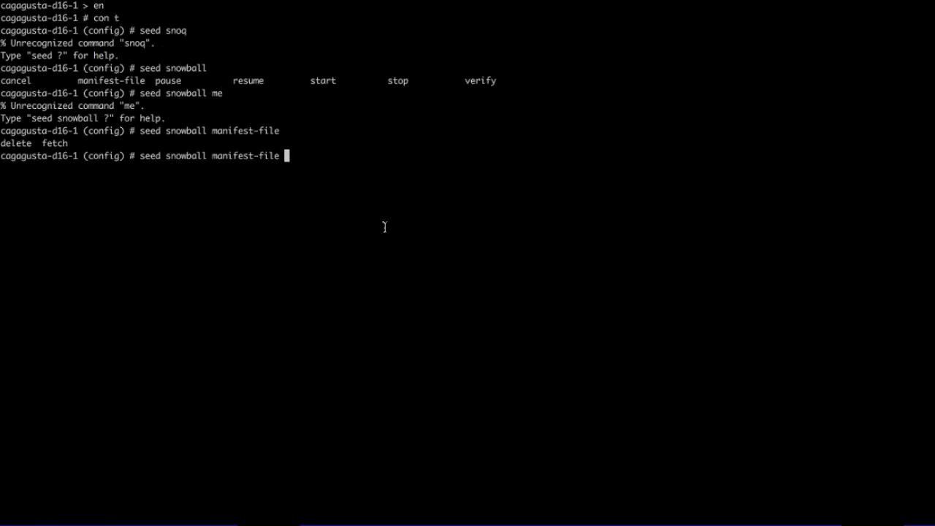
type("fetch http://10.192.5.11/tools/JIDd9fa4923-0625-4c51-9acd-26bd83017040_manifest.bin")
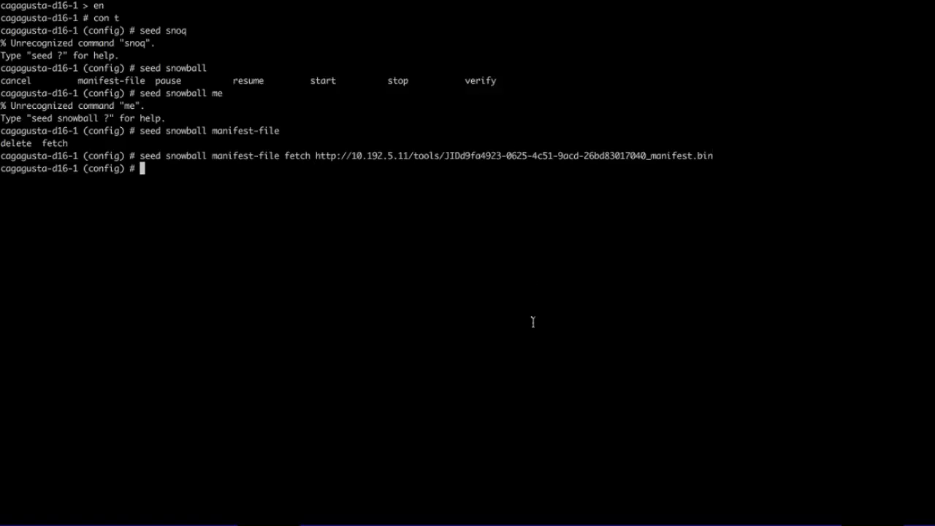
type("show seed snowball manifest-file")
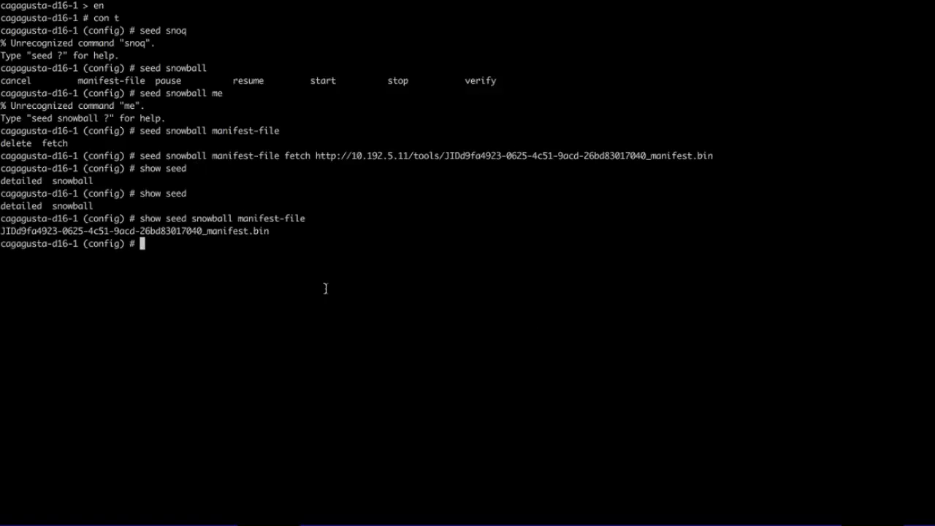
type("show replication")
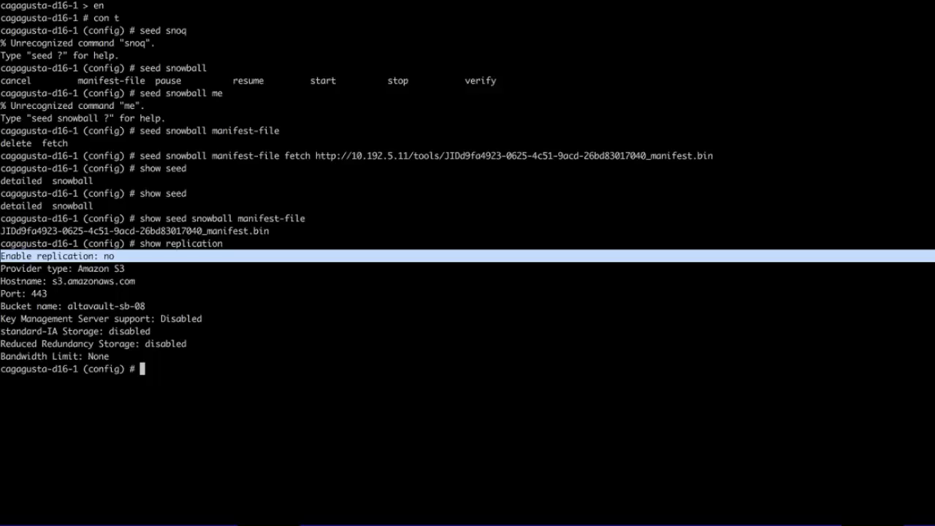
type("seed snowball s")
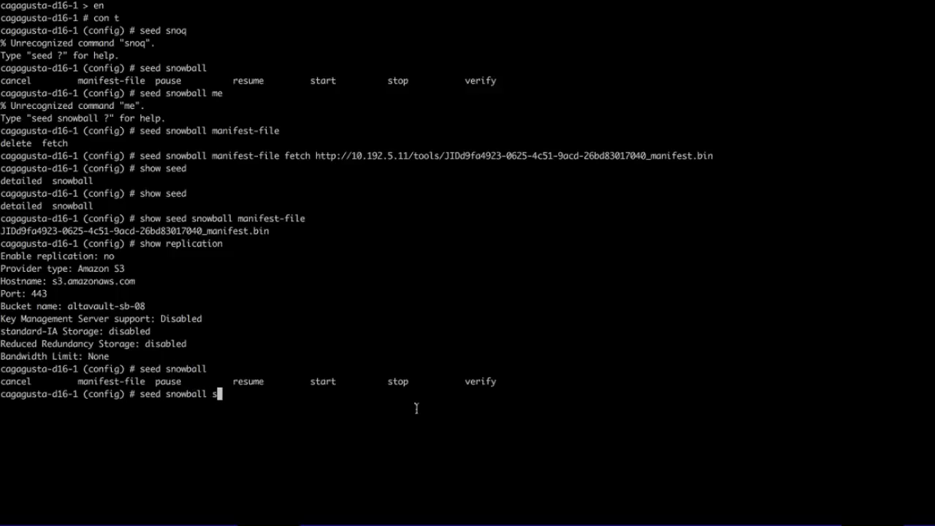
Start seeding to Snowball at 192.168.1.2 with the unlock code and check 'show seed' progress.
type("tart ip 192.168.1.2 unlock-code 181a6-eceac-277db-5aad9-3734e secret-key yourpassword")
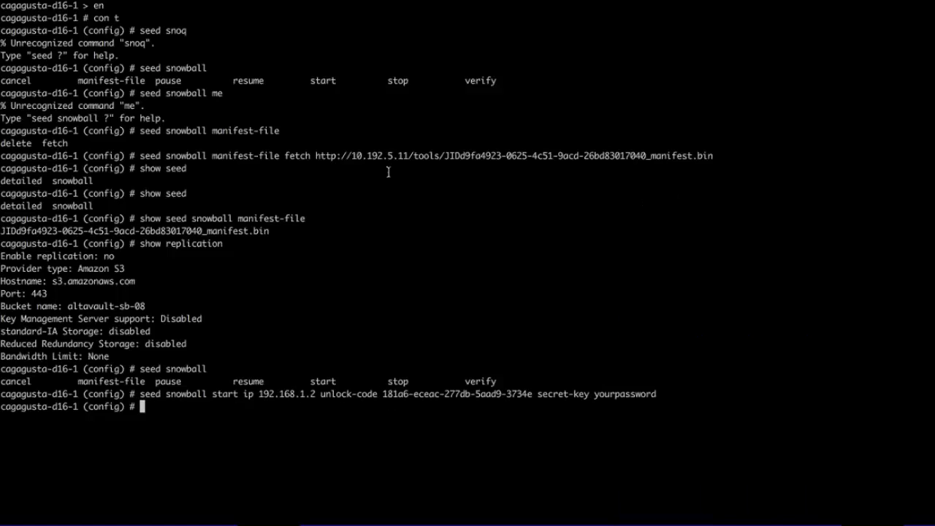
type("show seed")
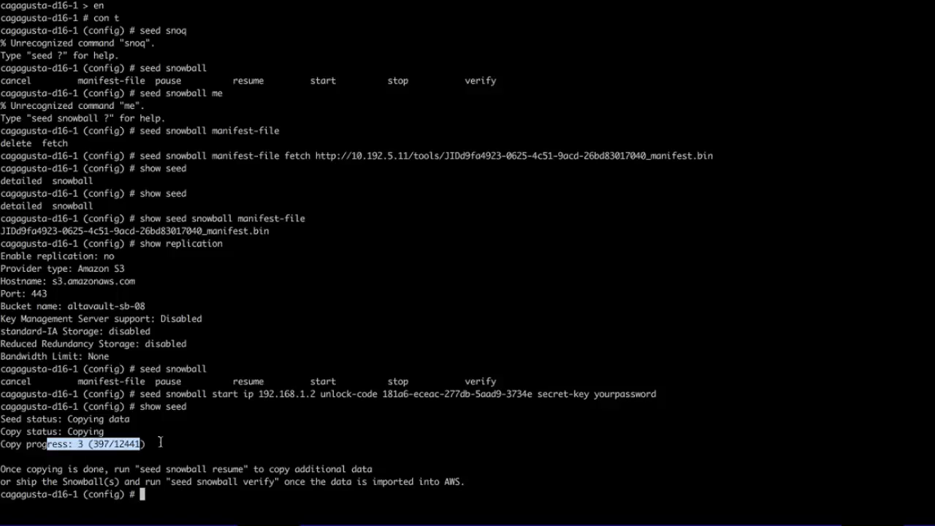
type("show seed")
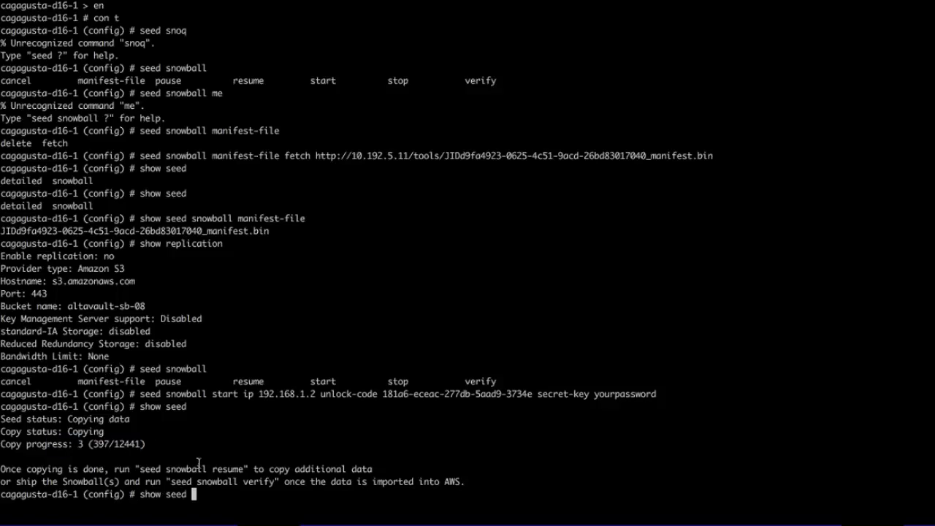
key("Return")
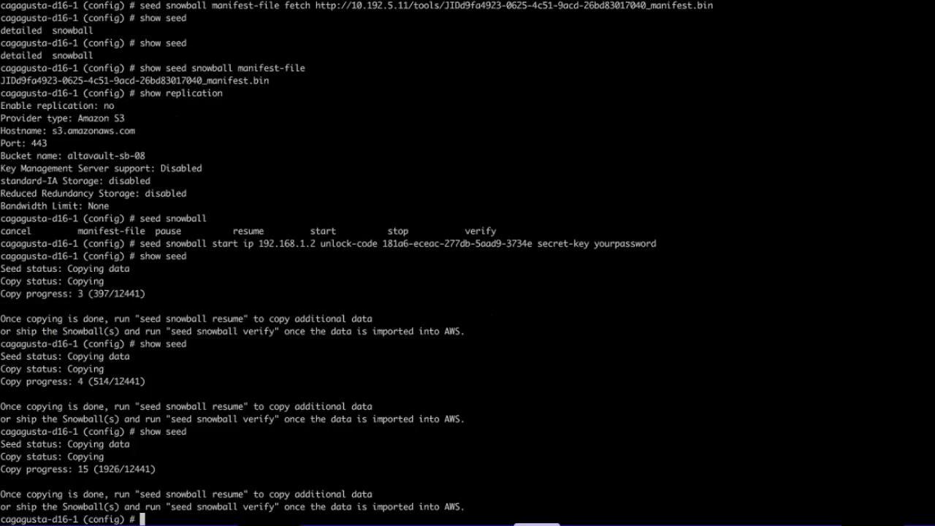
type("show seed")
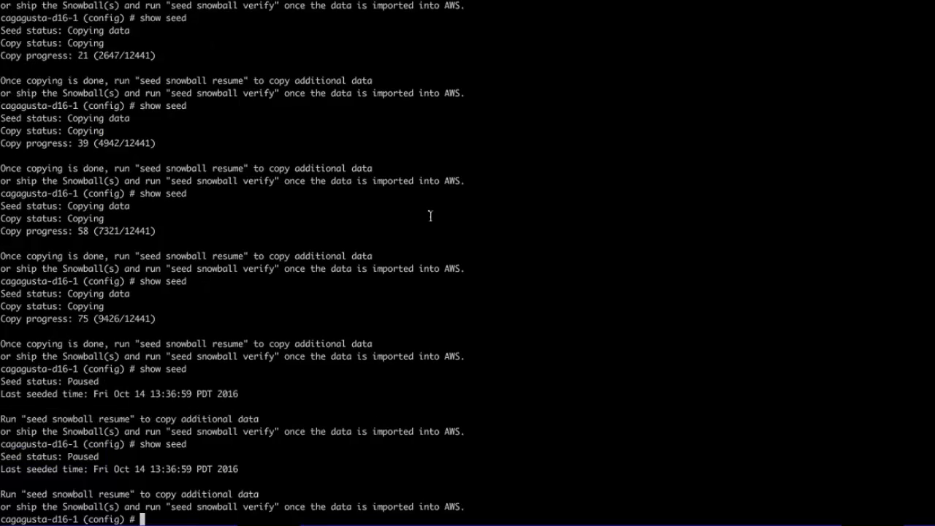
Run 'seed snowball resume' and check seed status, which still shows Paused.
type("seed snowball")
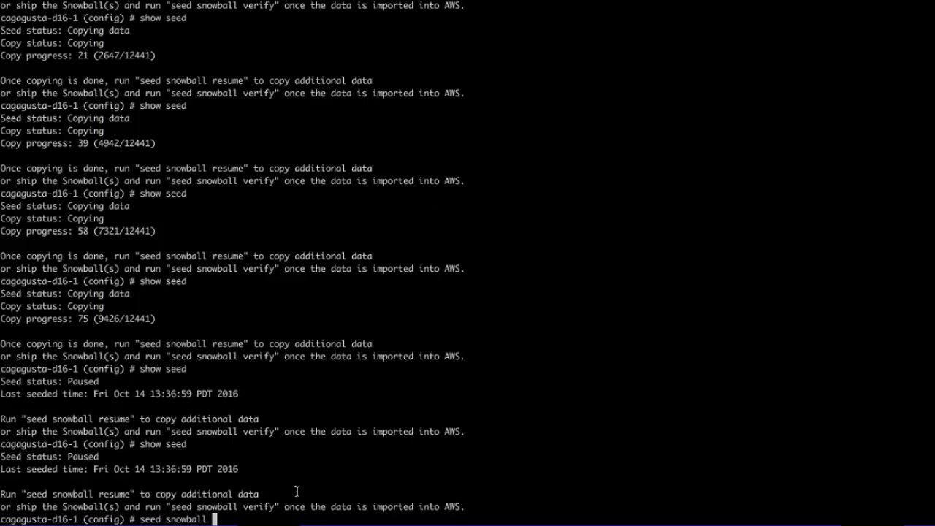
type("resume")
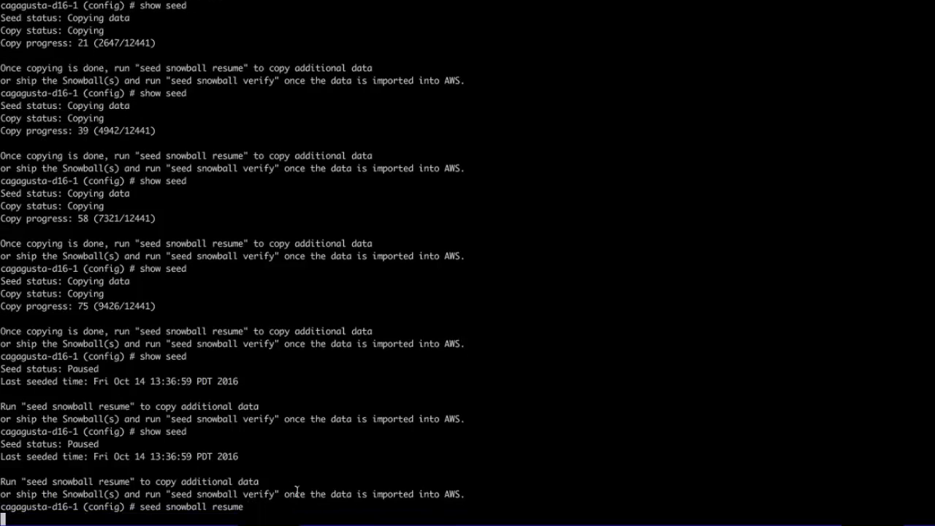
type("show seed")
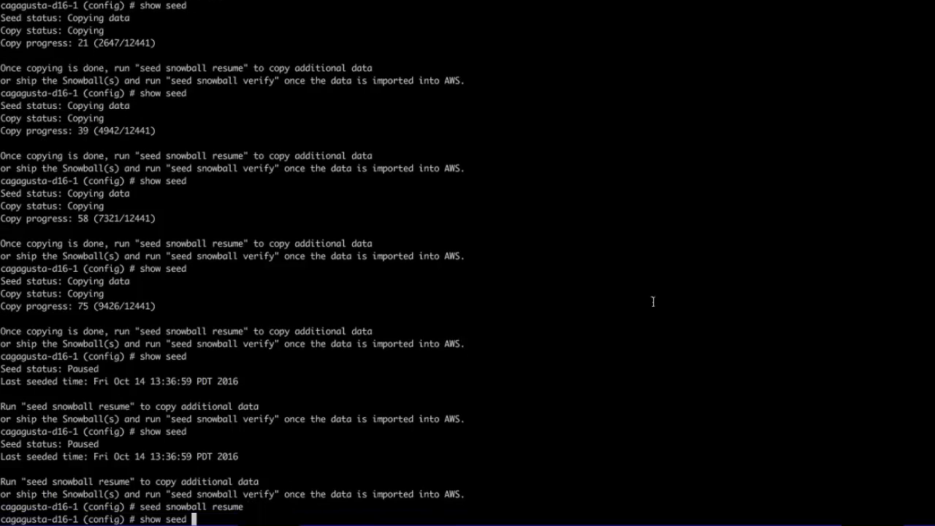
key("Return")
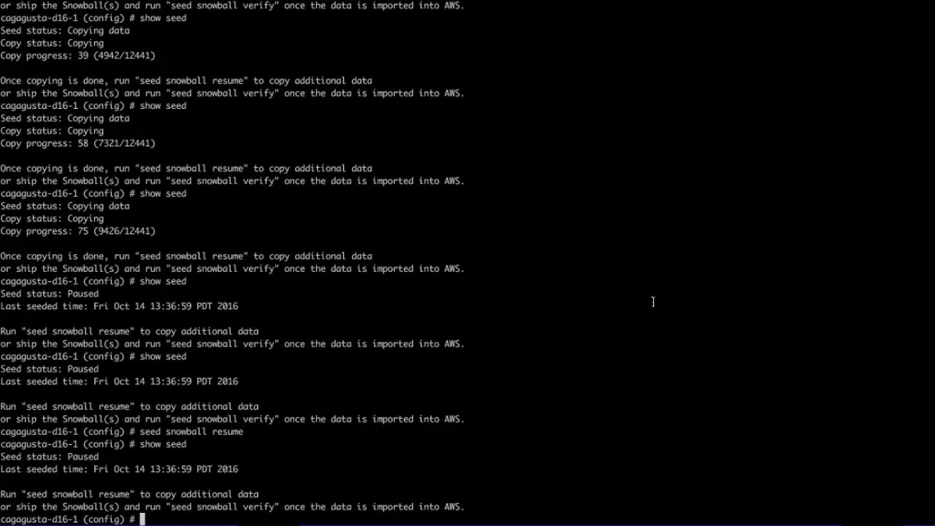
mouse_move(371, 451)
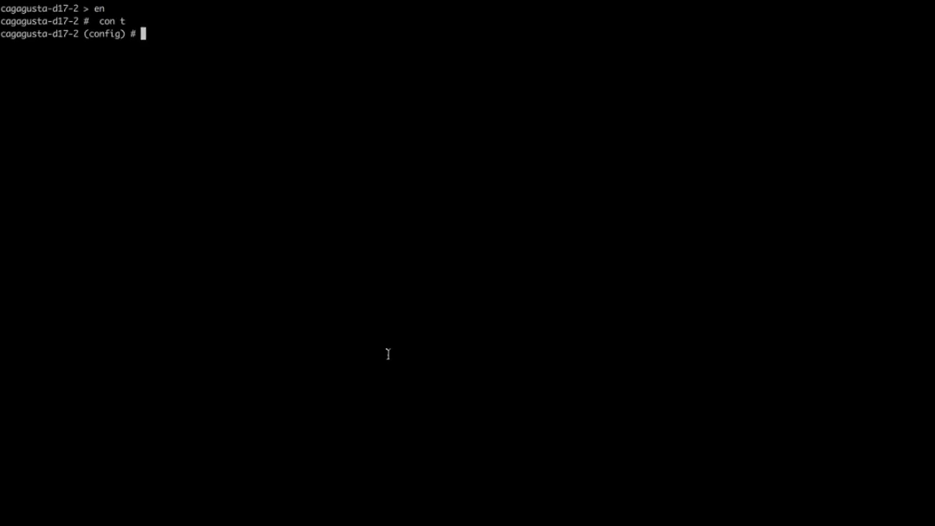
Run 'seed snowball verify' to validate the data imported into AWS.
type("seed")
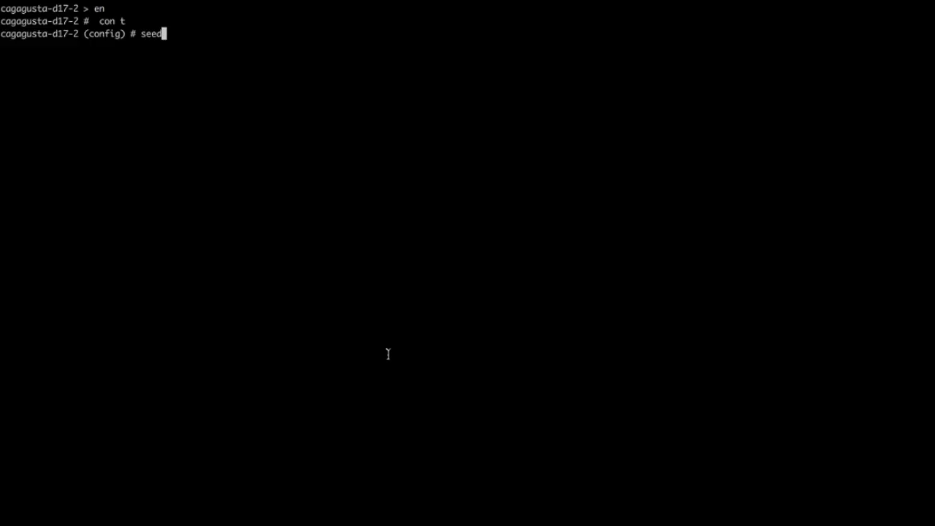
type("sno")
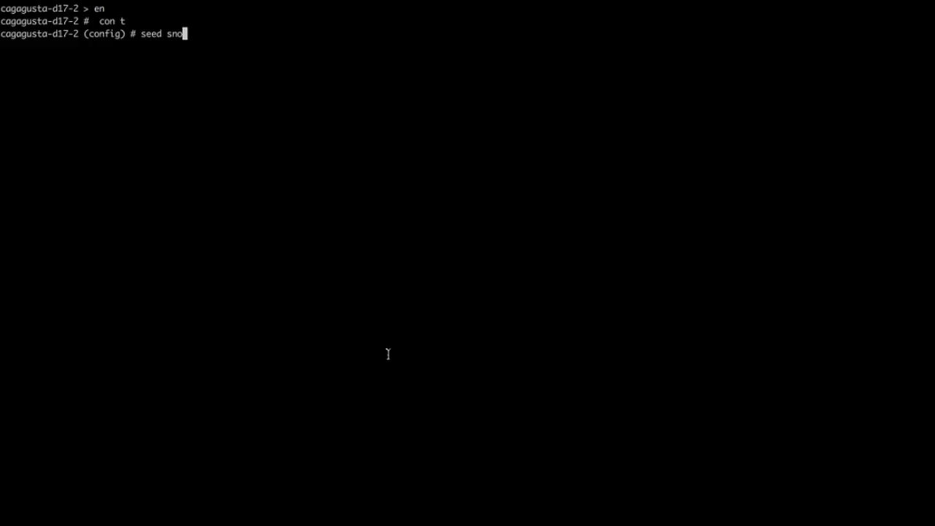
type("wball verify")
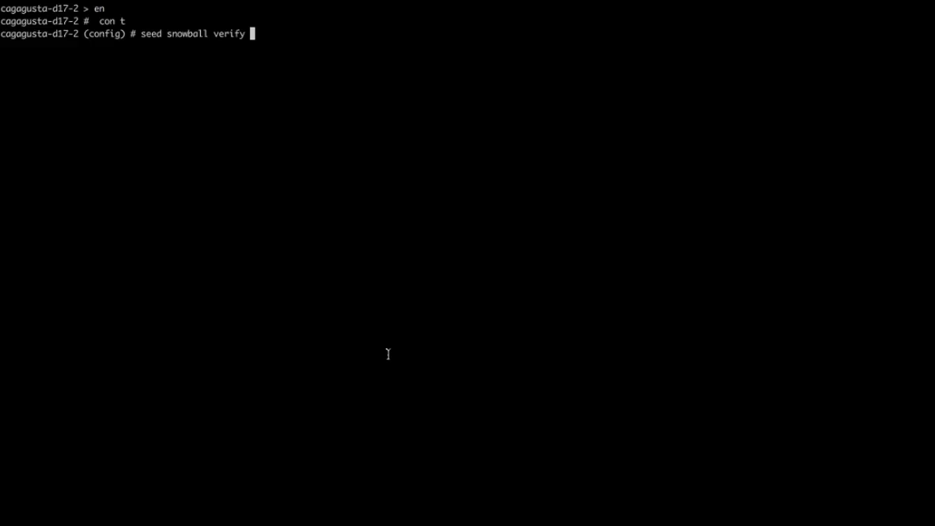
key("Enter")
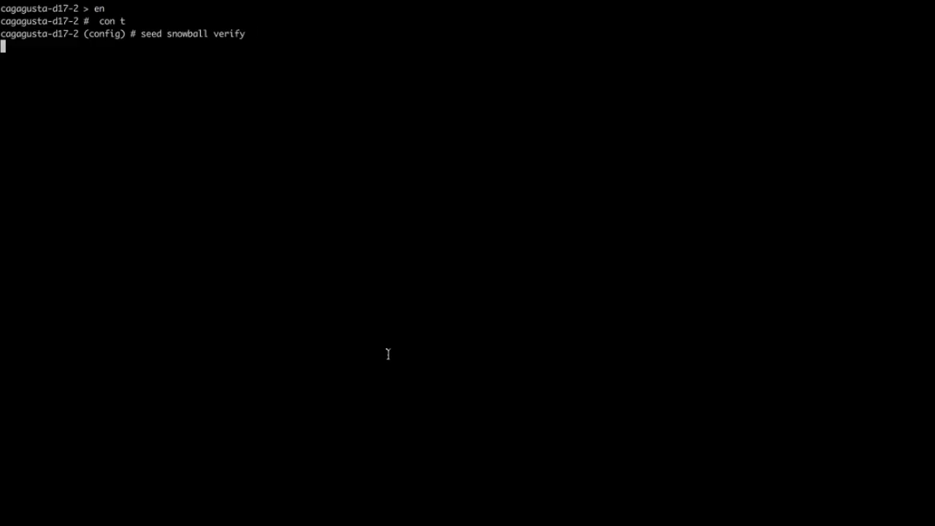
Check 'show seed' until status reads Completed, then attempt 'snowball stop'.
type("sta-d17-2 (config) #")
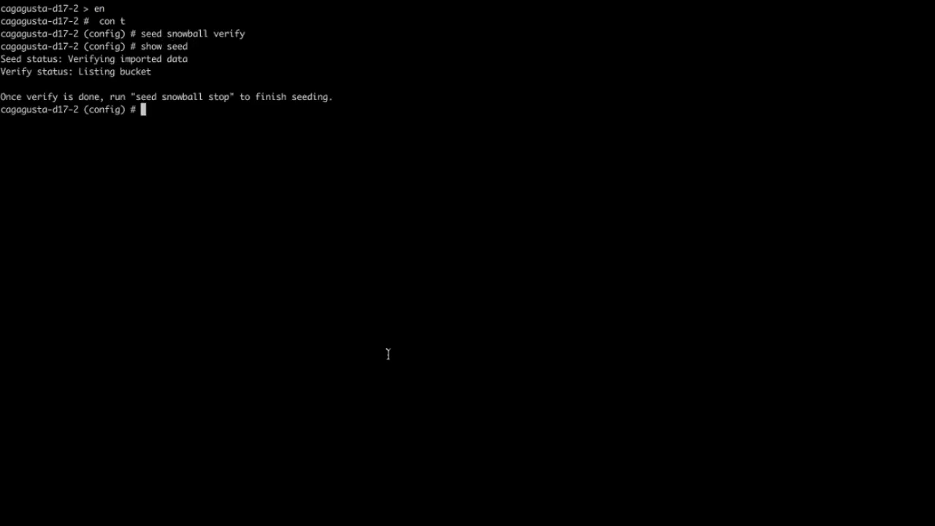
type("show")
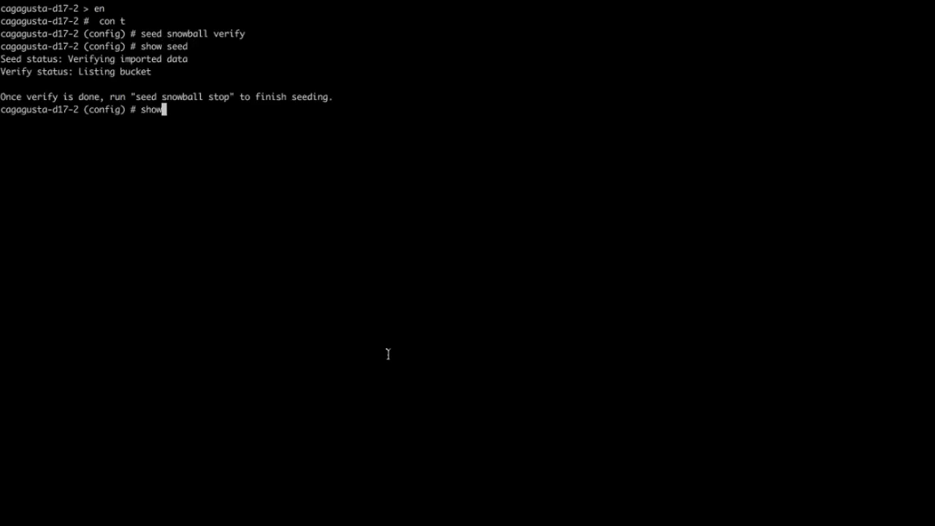
type("seed")
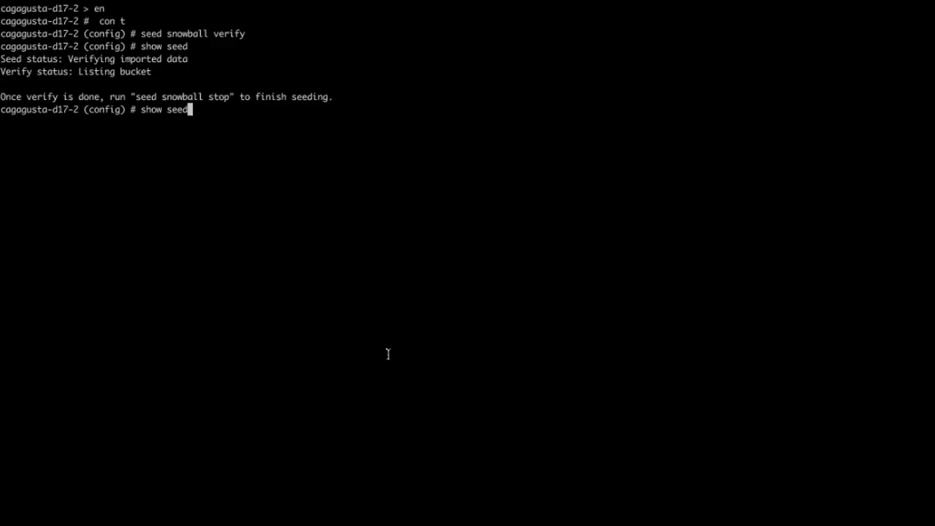
key("Enter")
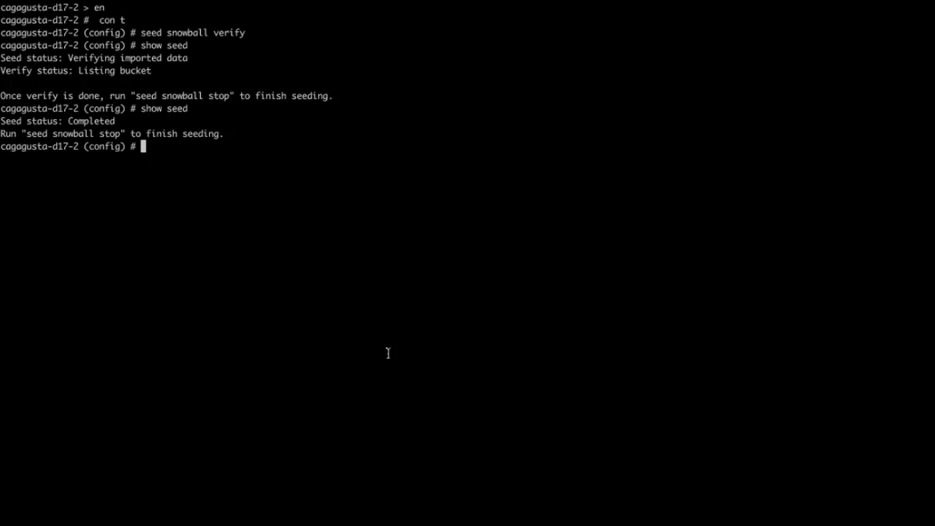
type("snowball stop")
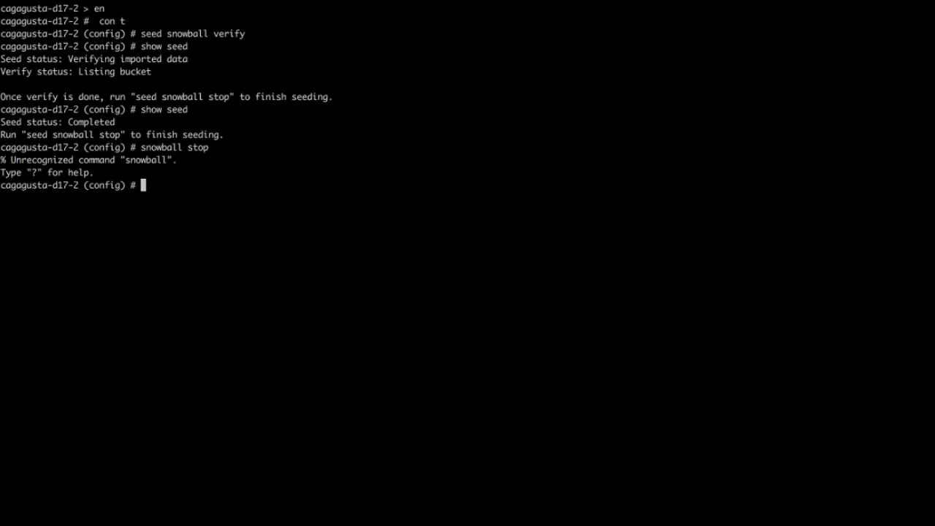
Run 'seed snowball stop' and 'replication enable' to finish seeding and restore replication.
type("se")
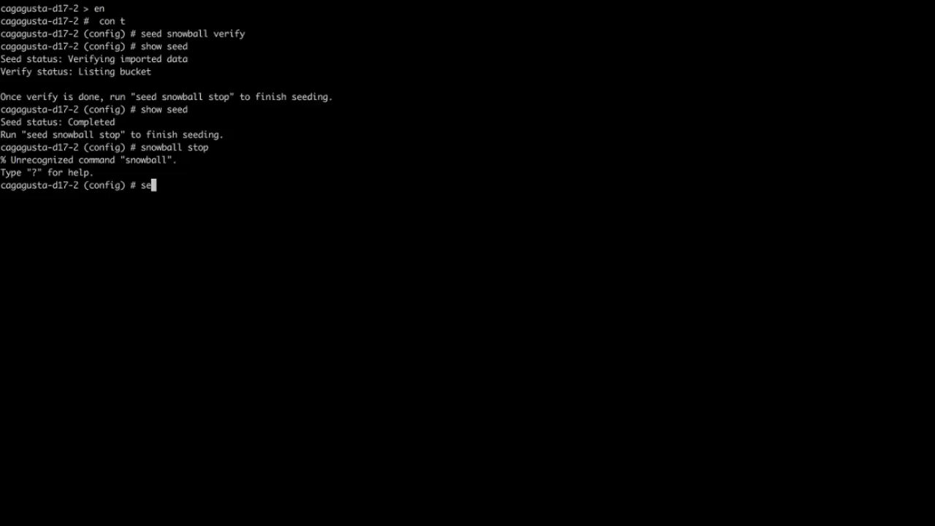
type("ed snowball st")
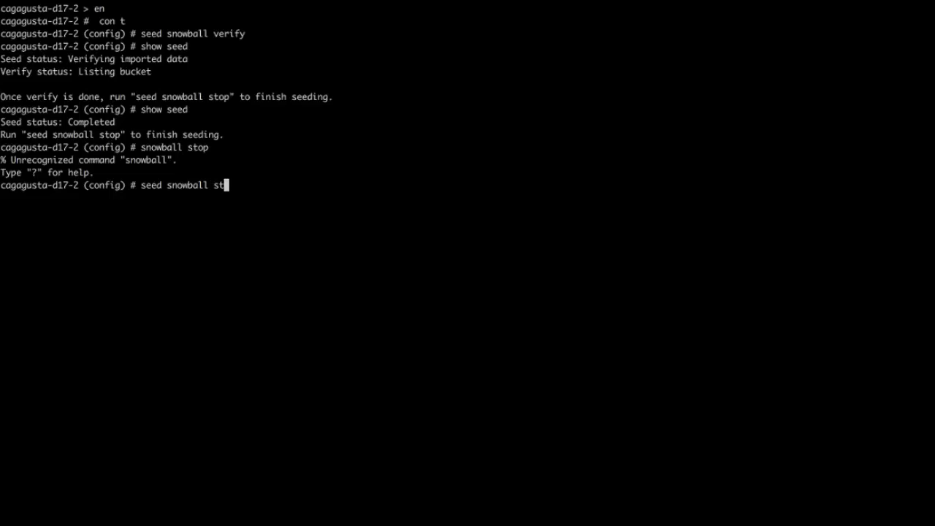
type("op")
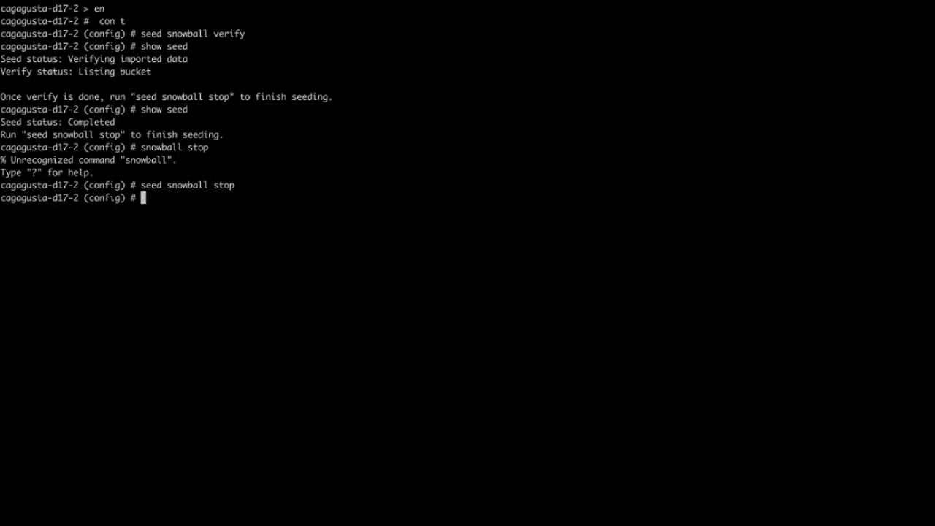
type("replication enable")
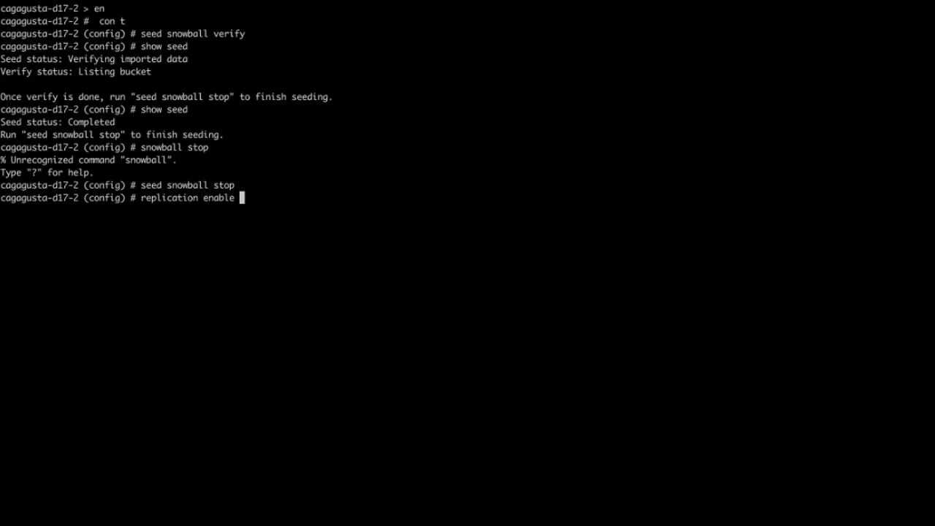
key("Enter")
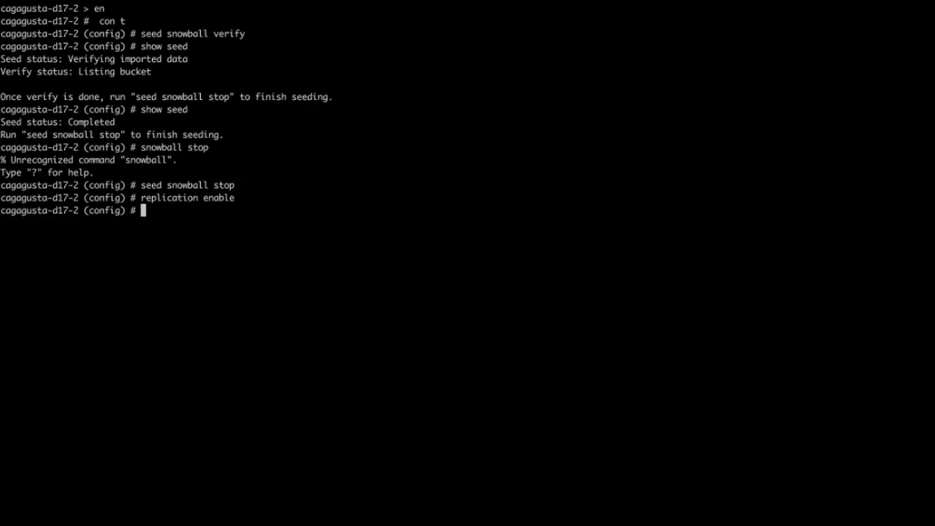